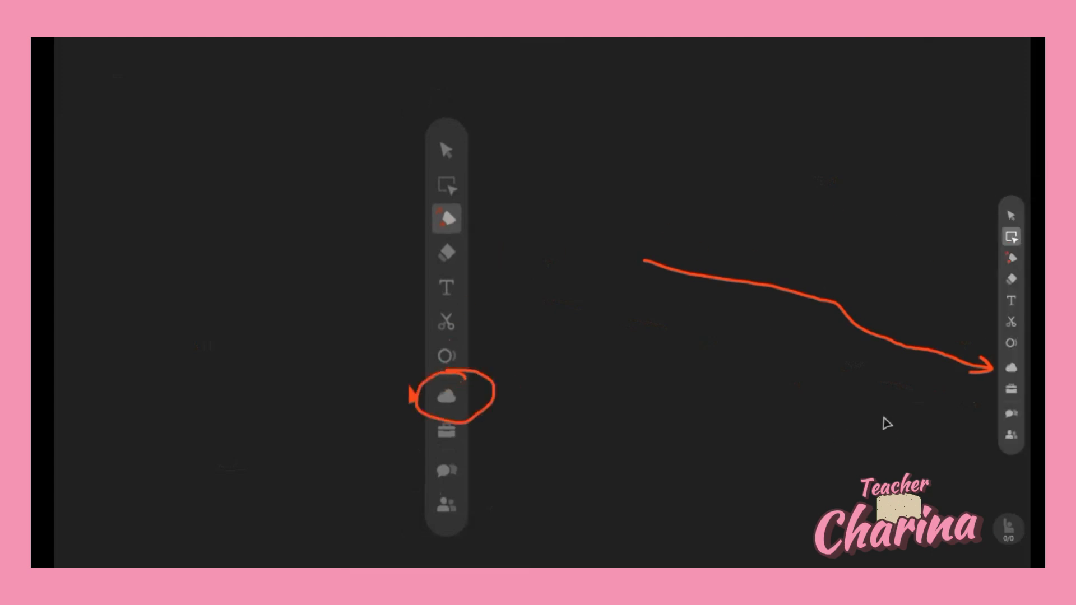
- Open the Drive and show the My Drive Document folder list
{"action": "left_click", "coordinate": [447, 394]}
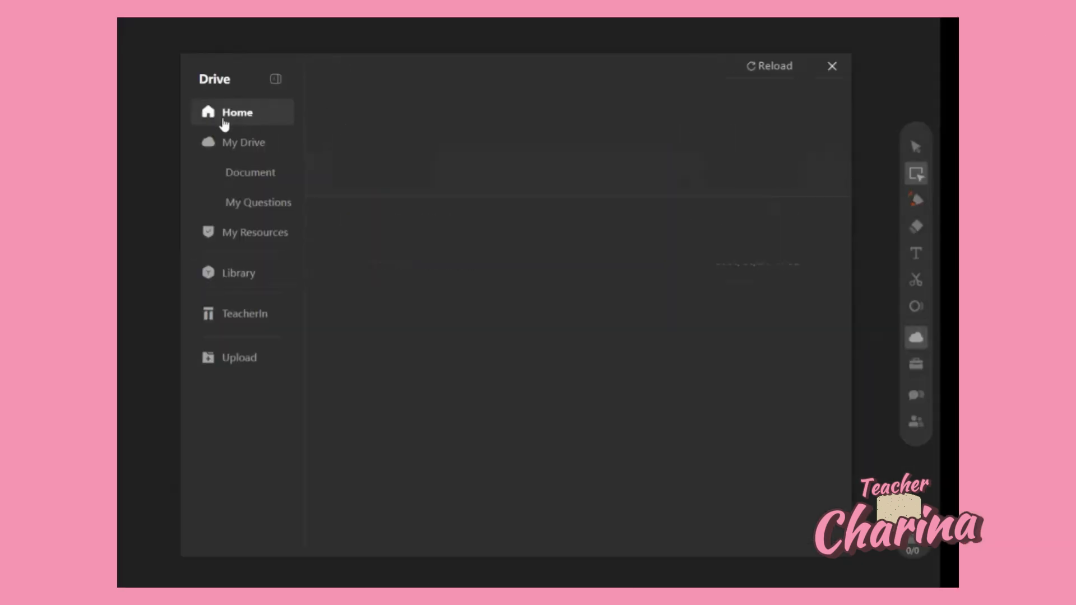
{"action": "left_click", "coordinate": [250, 172]}
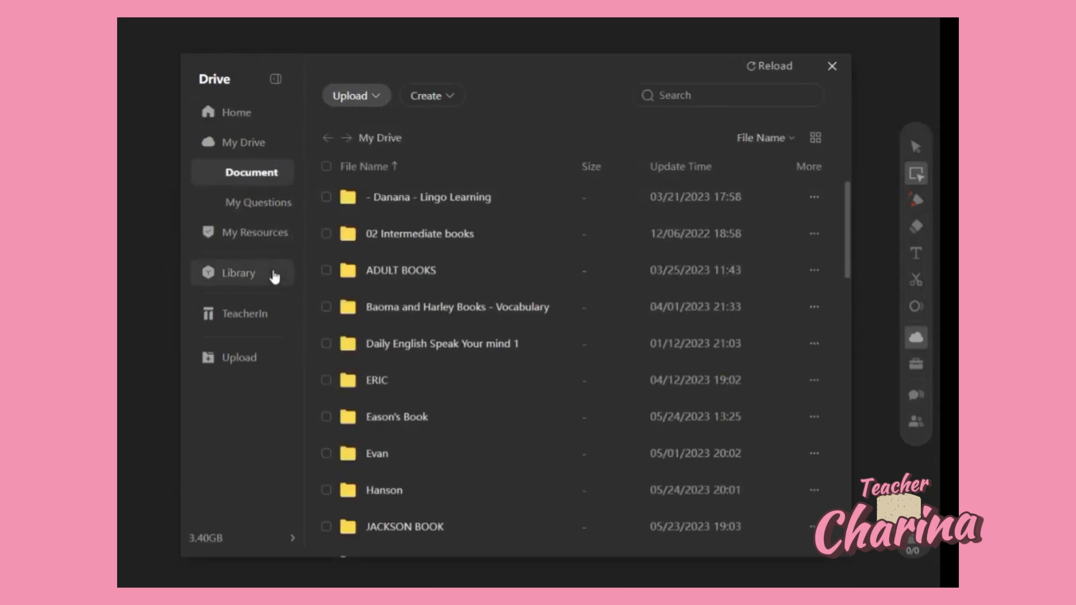
{"action": "mouse_move", "coordinate": [229, 277]}
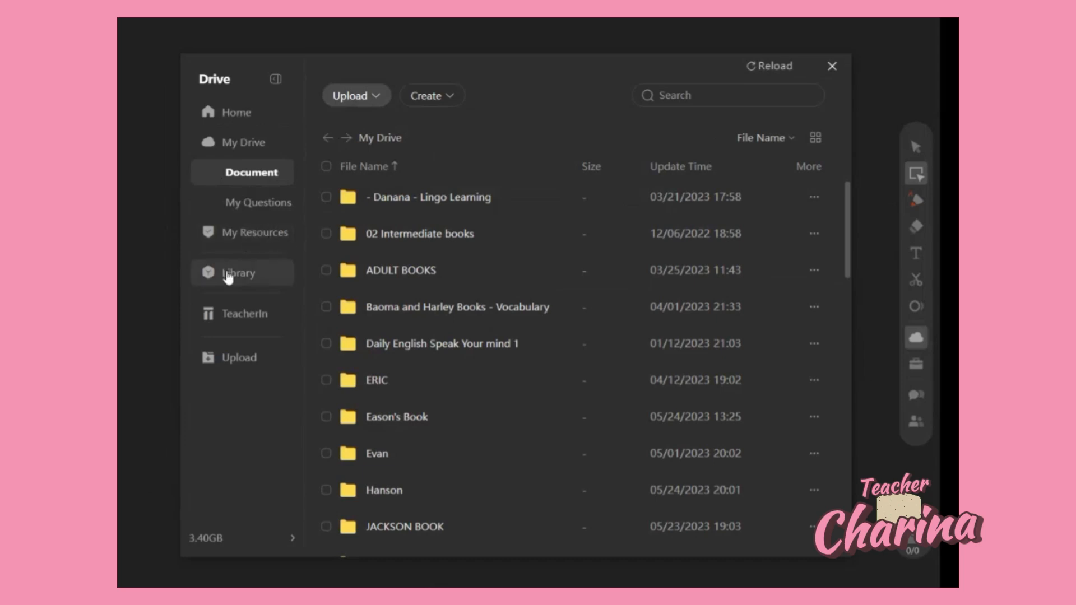
- Show the Library's ESL Courses, Resources and About ClassIn folders
{"action": "left_click", "coordinate": [238, 273]}
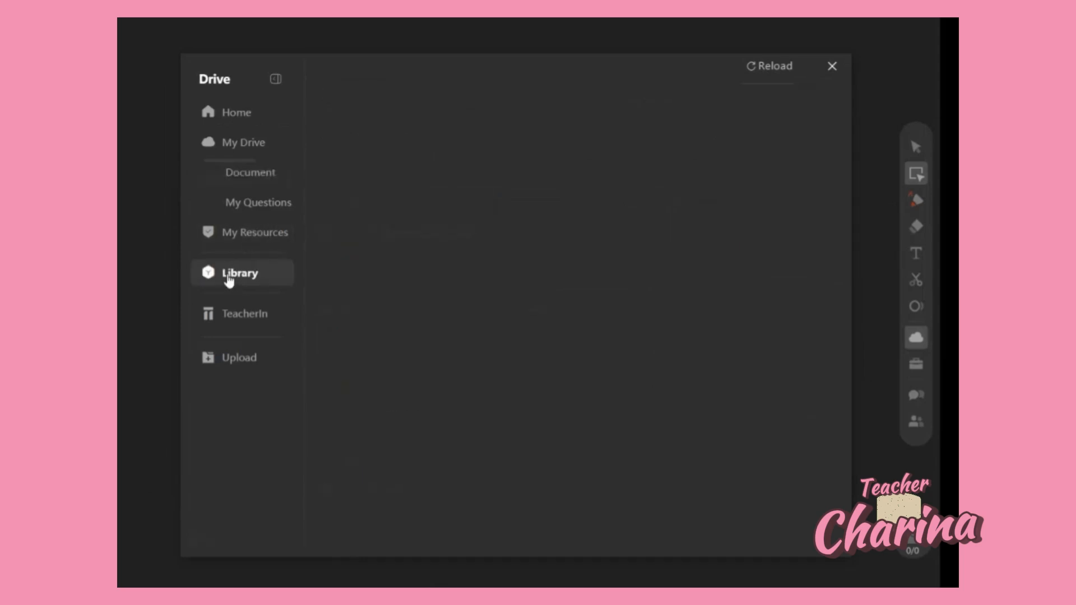
{"action": "left_click", "coordinate": [239, 272]}
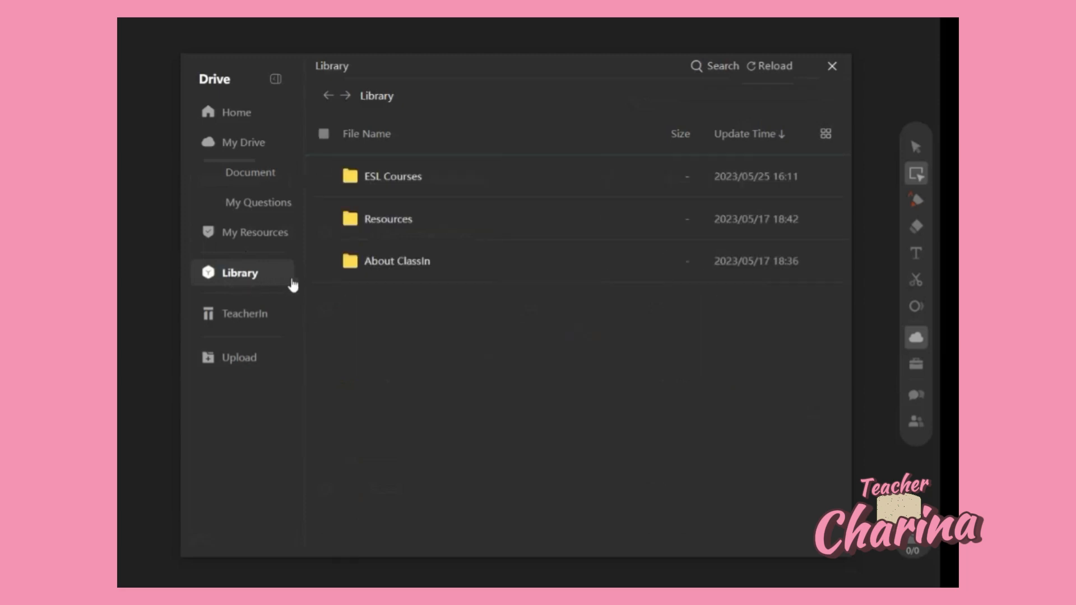
{"action": "mouse_move", "coordinate": [392, 110]}
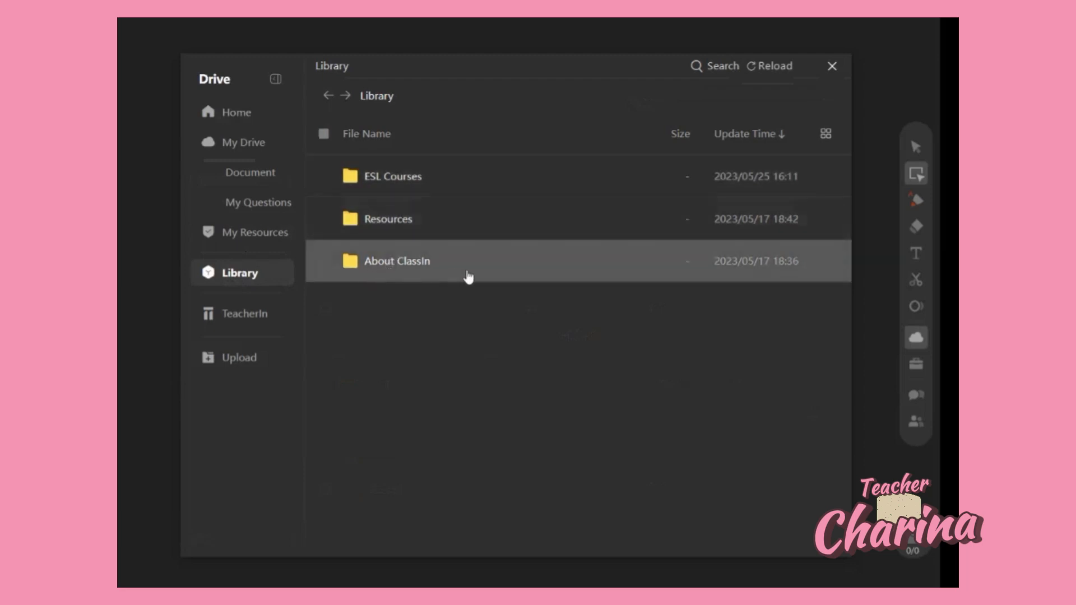
- Open Resources to list EDB samples, Web-based games and Classroom Background
{"action": "double_click", "coordinate": [387, 218]}
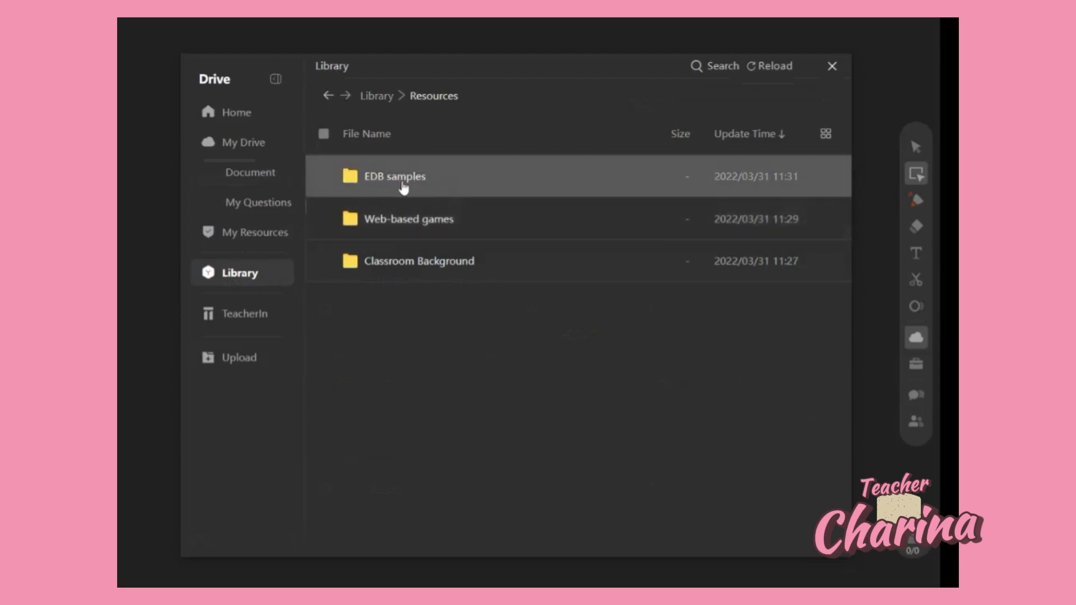
{"action": "mouse_move", "coordinate": [428, 189]}
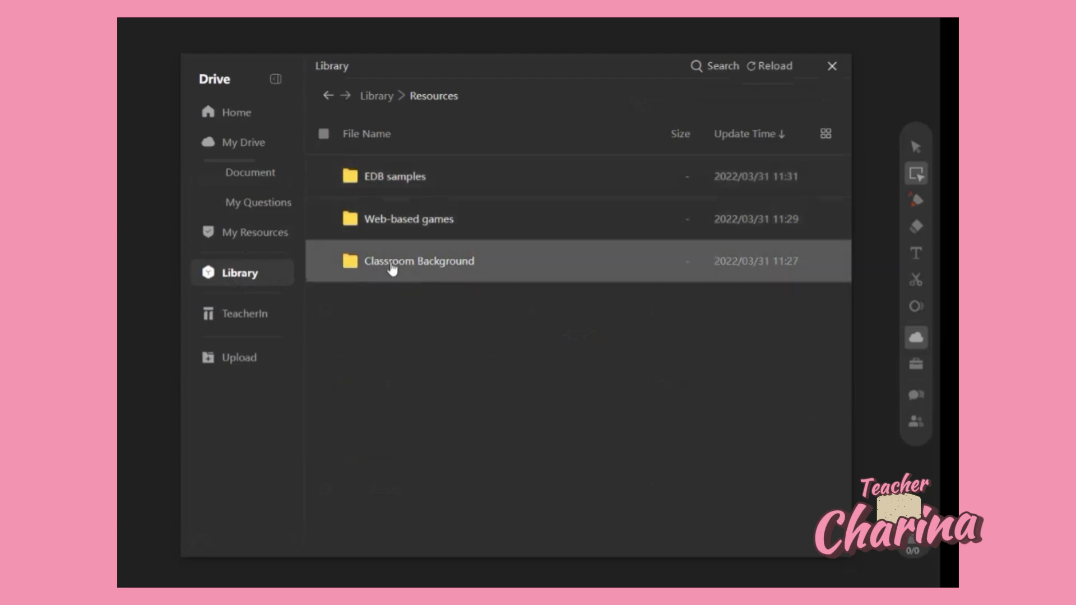
{"action": "mouse_move", "coordinate": [363, 273]}
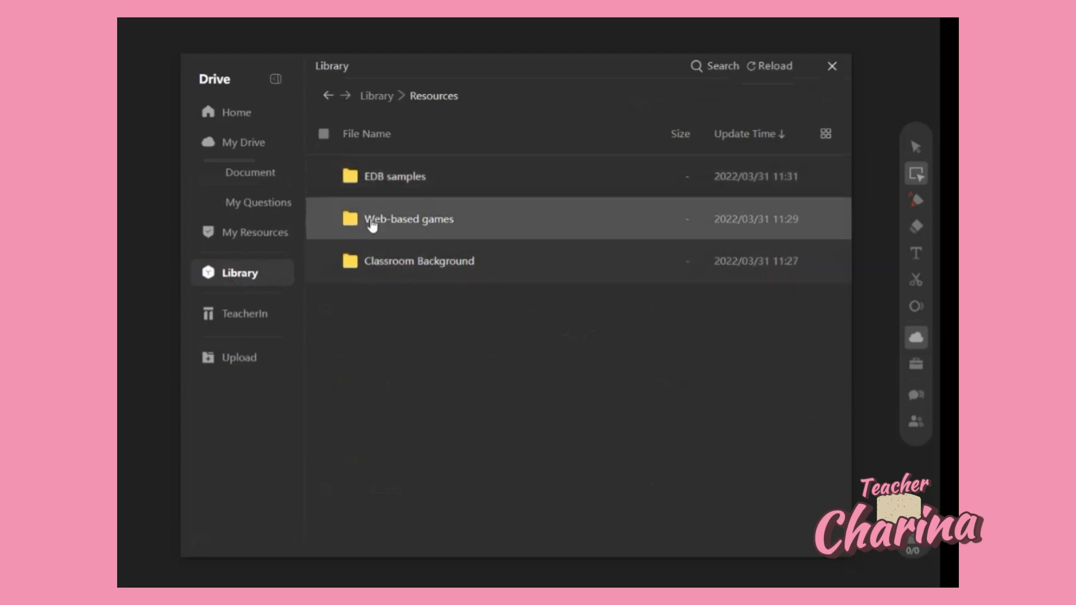
{"action": "mouse_move", "coordinate": [408, 209]}
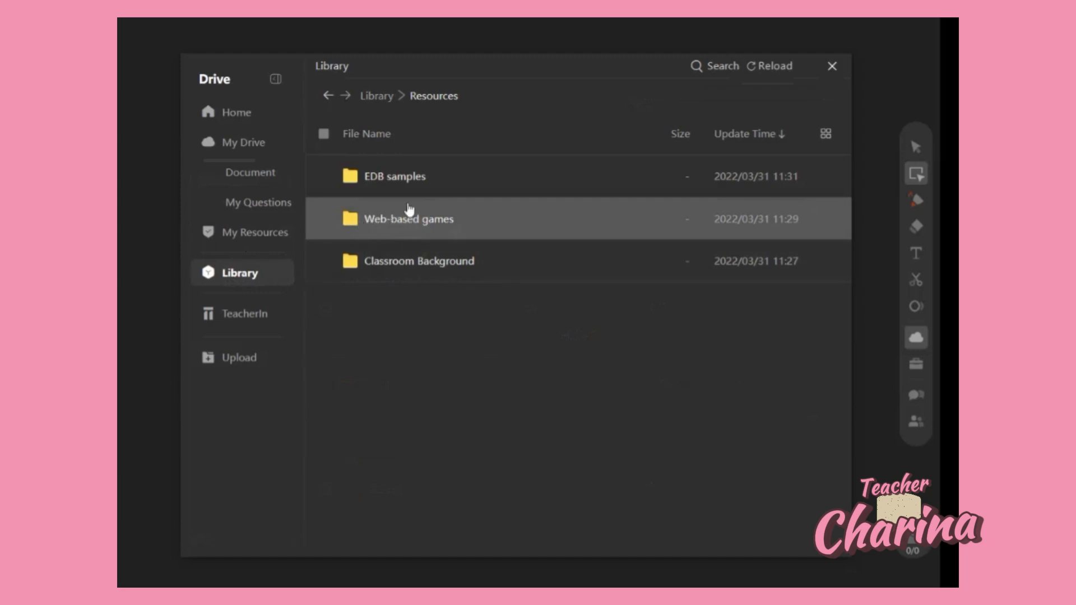
{"action": "mouse_move", "coordinate": [472, 227]}
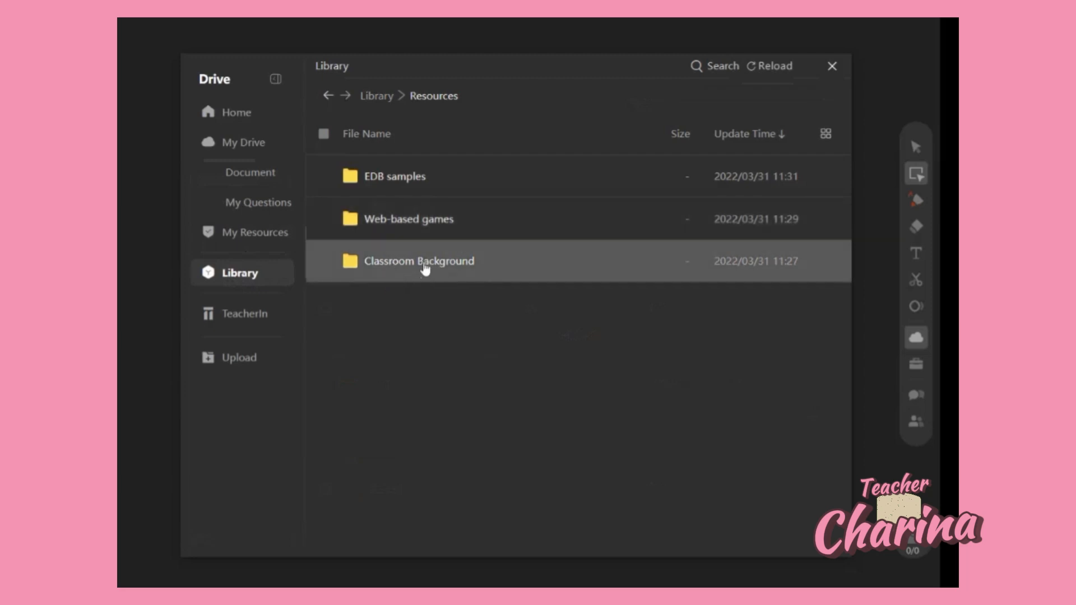
- Open Classroom Background and browse its white paper, universe and space files
{"action": "double_click", "coordinate": [419, 261]}
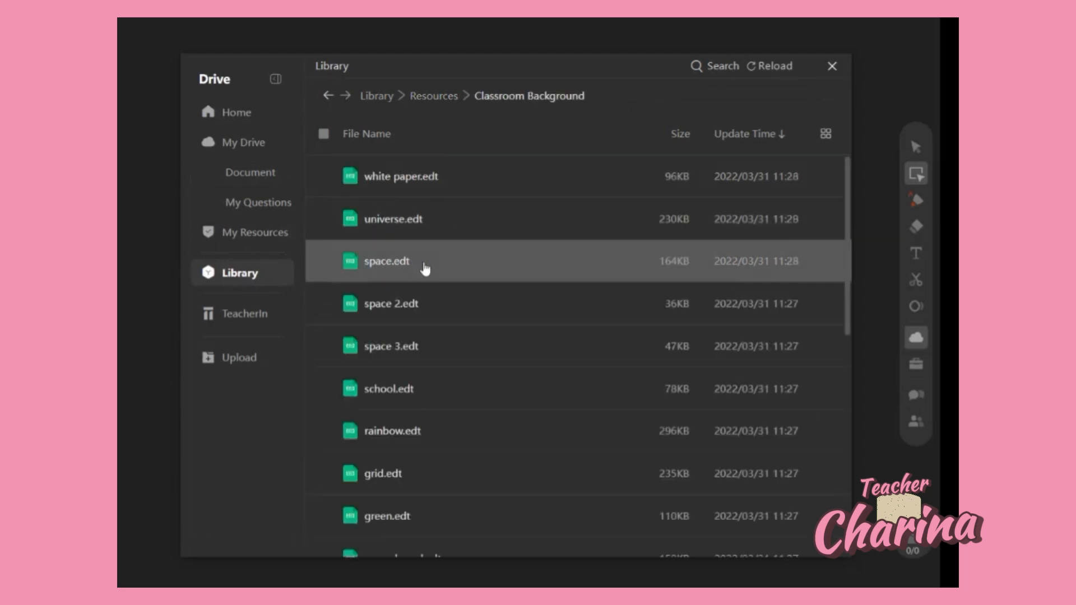
{"action": "scroll", "scroll_direction": "down", "scroll_amount": 3}
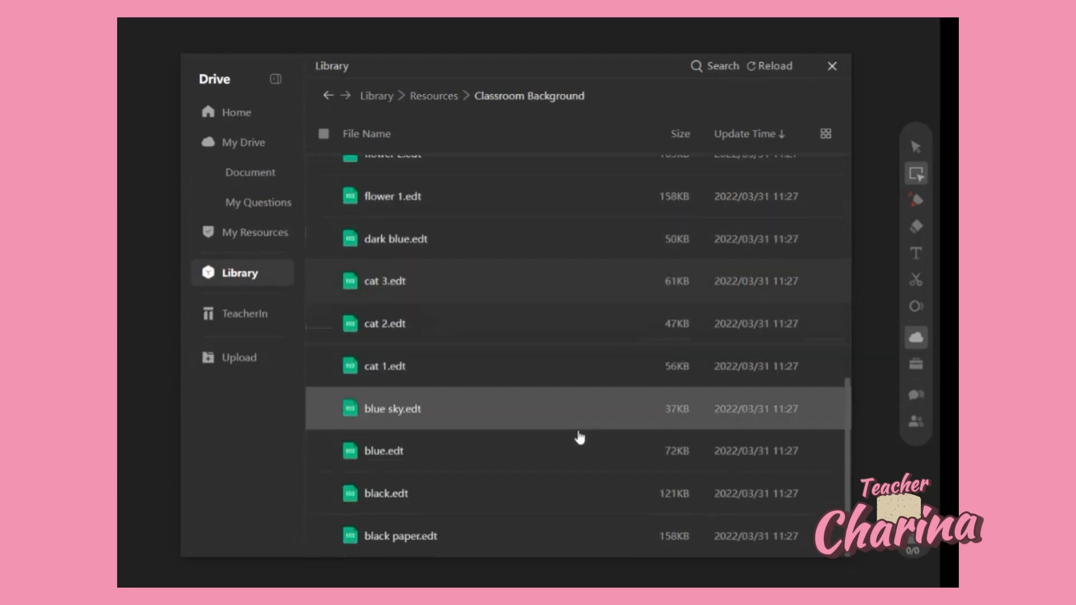
{"action": "scroll", "scroll_direction": "up", "scroll_amount": 3}
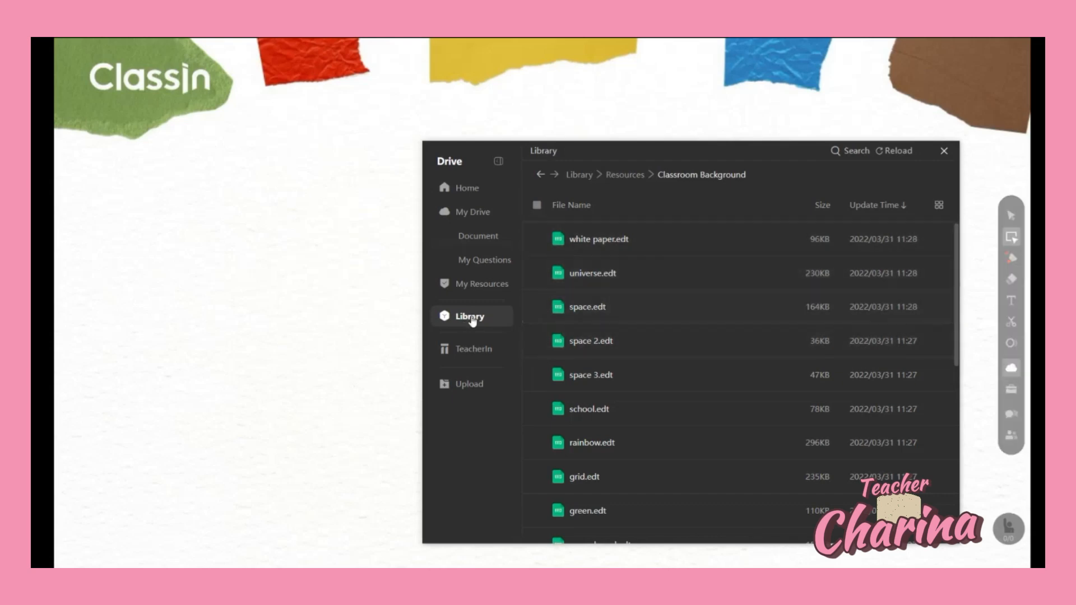
{"action": "mouse_move", "coordinate": [712, 173]}
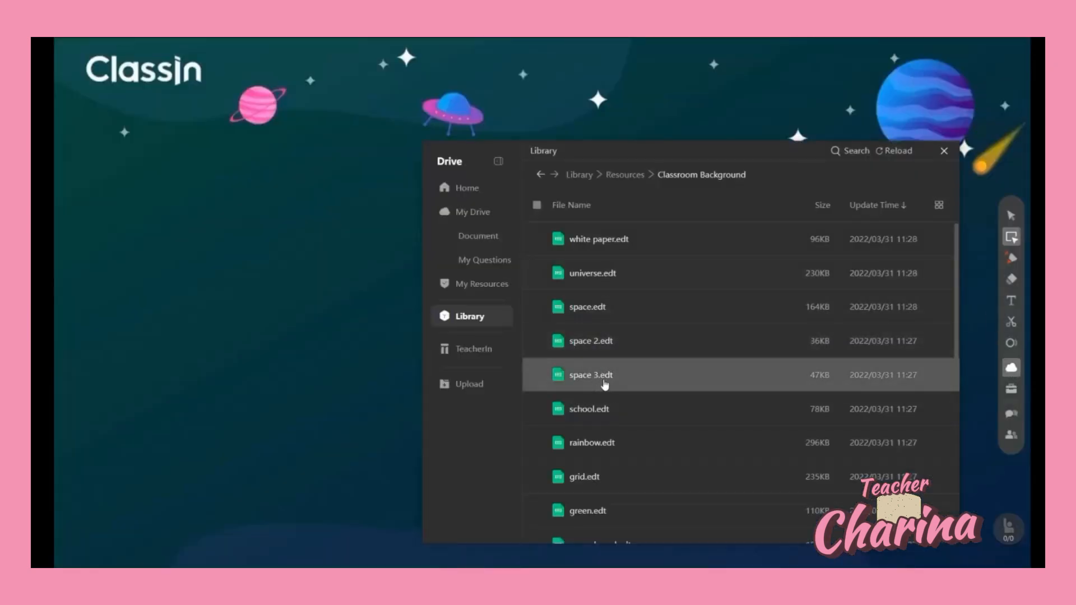
- Apply the space 3 background to the blackboard
{"action": "left_click", "coordinate": [587, 409]}
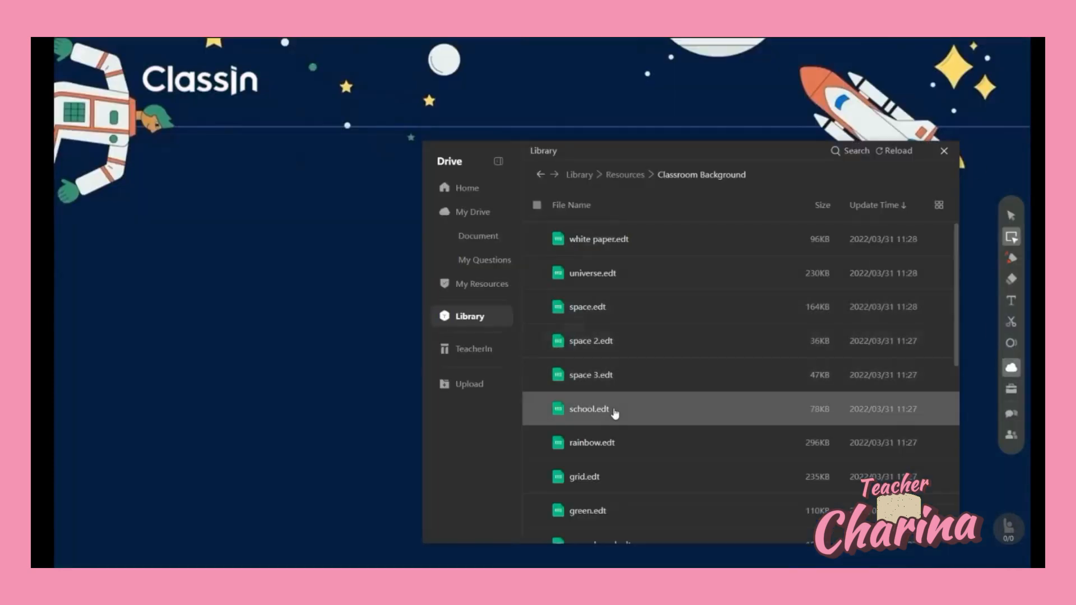
- Apply the school background, then scroll through more backgrounds
{"action": "double_click", "coordinate": [588, 409]}
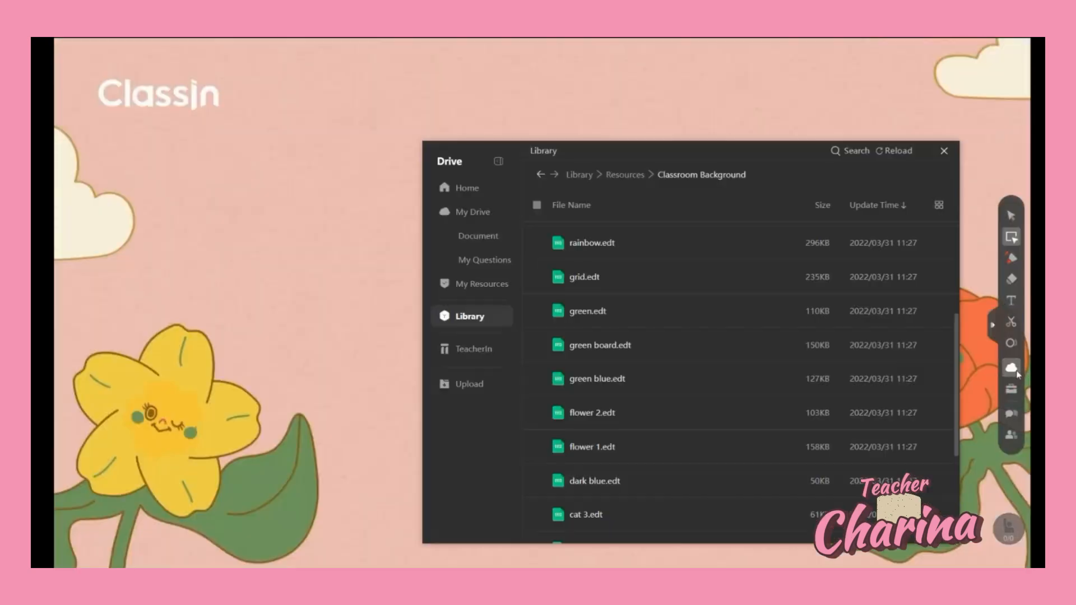
{"action": "scroll", "scroll_direction": "down", "scroll_amount": 3}
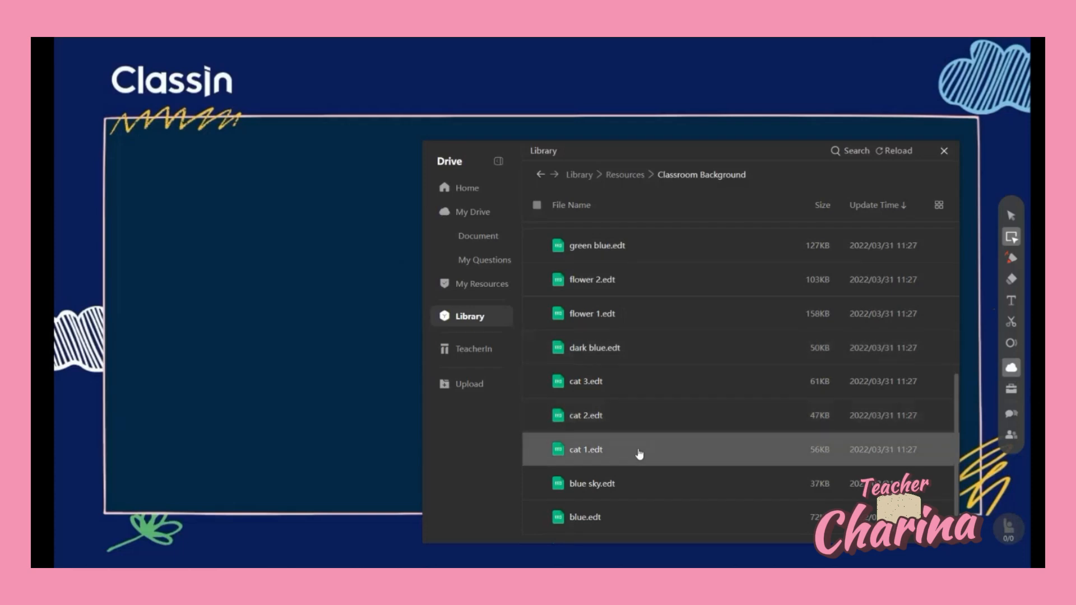
{"action": "scroll", "scroll_direction": "down", "scroll_amount": 3}
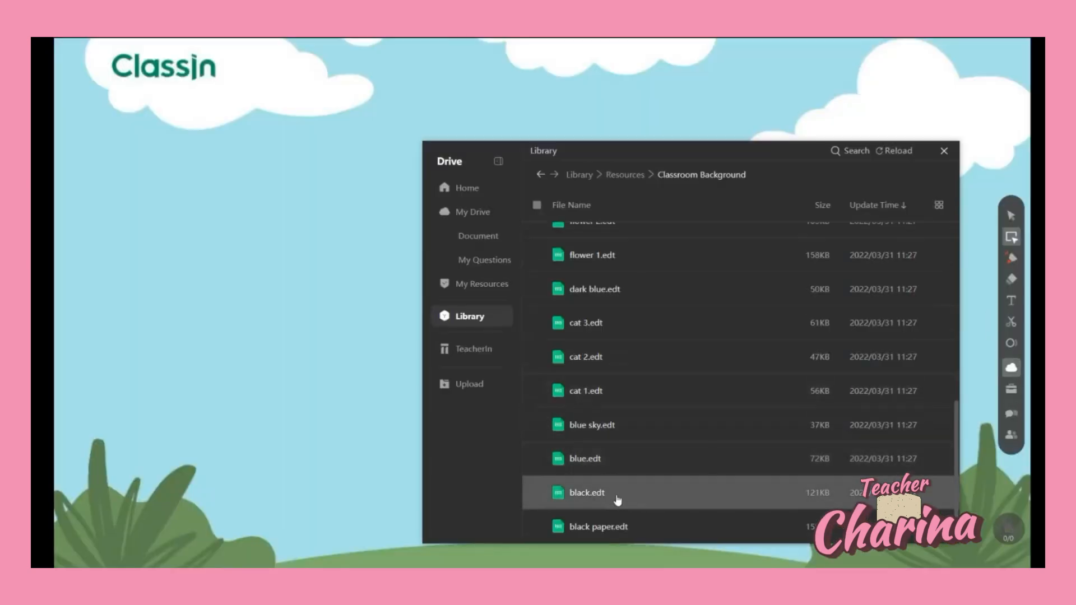